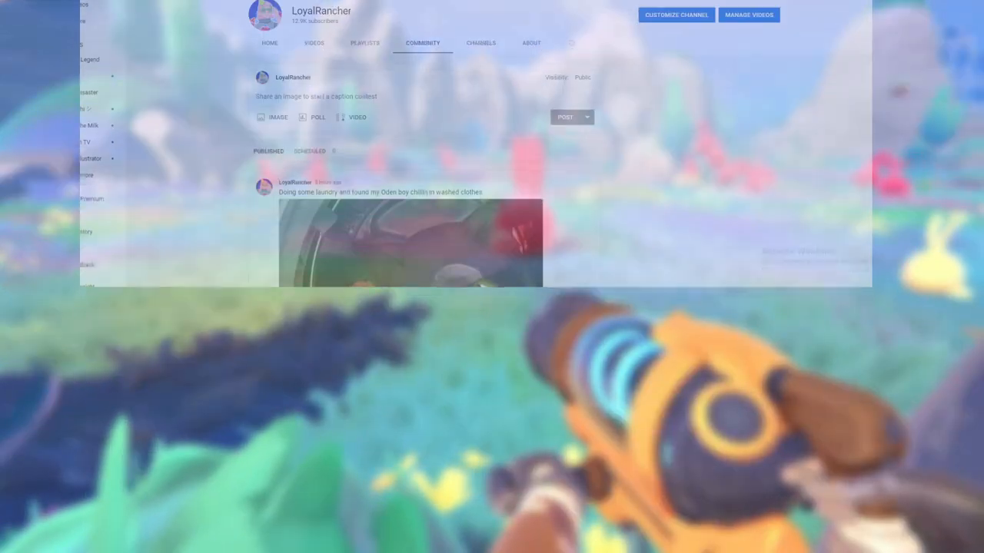
# Undo the brown paint stroke on the ball's white panel, leaving the photo clean
pyautogui.scroll(-3)
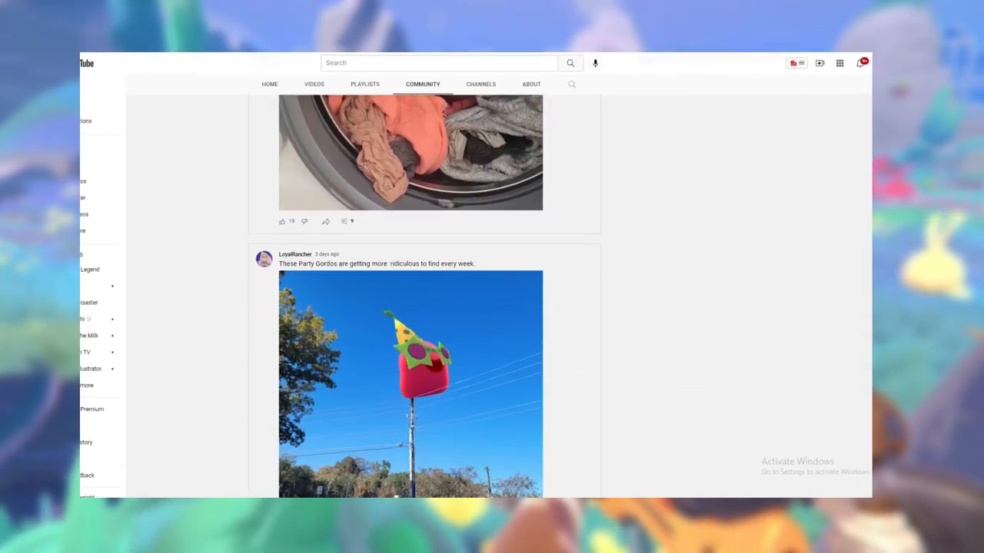
pyautogui.scroll(-3)
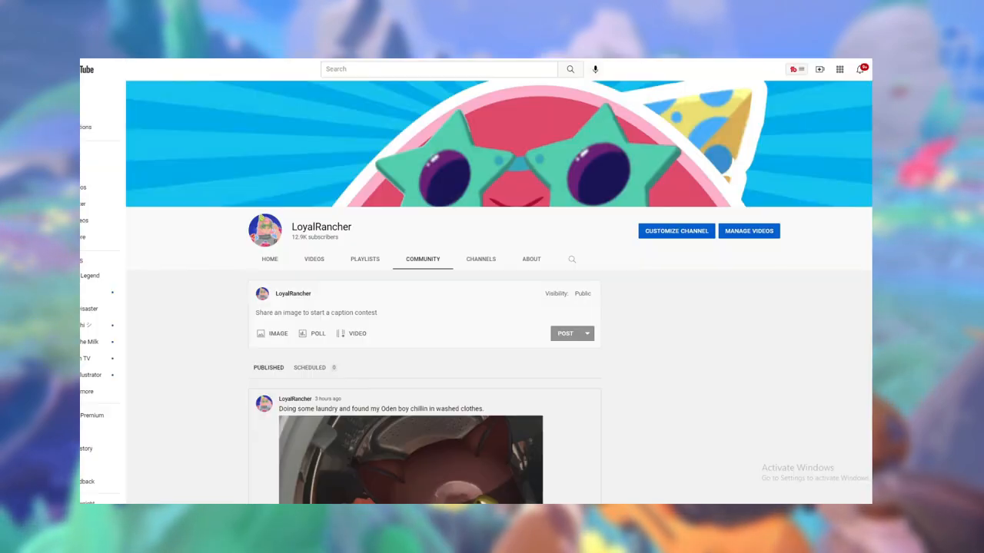
pyautogui.scroll(-3)
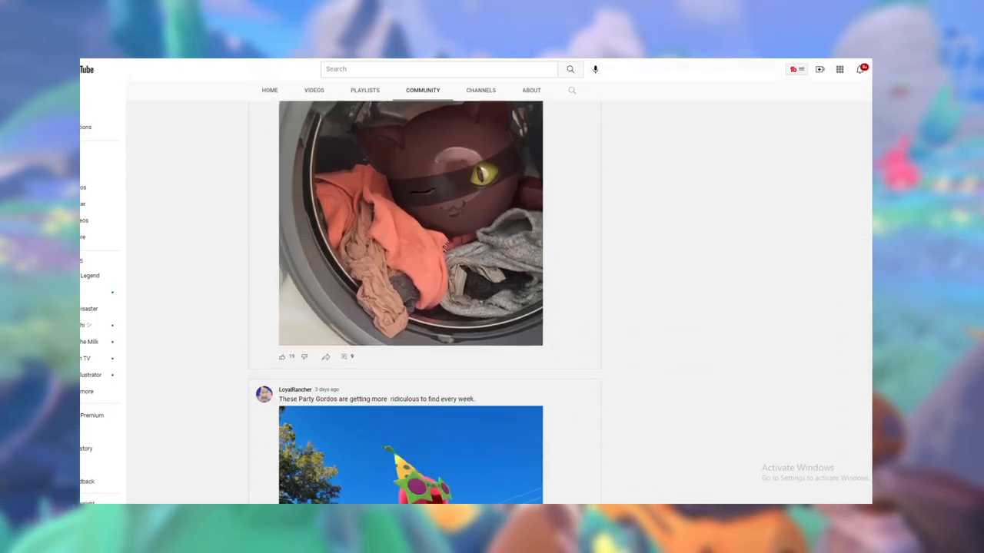
pyautogui.scroll(-3)
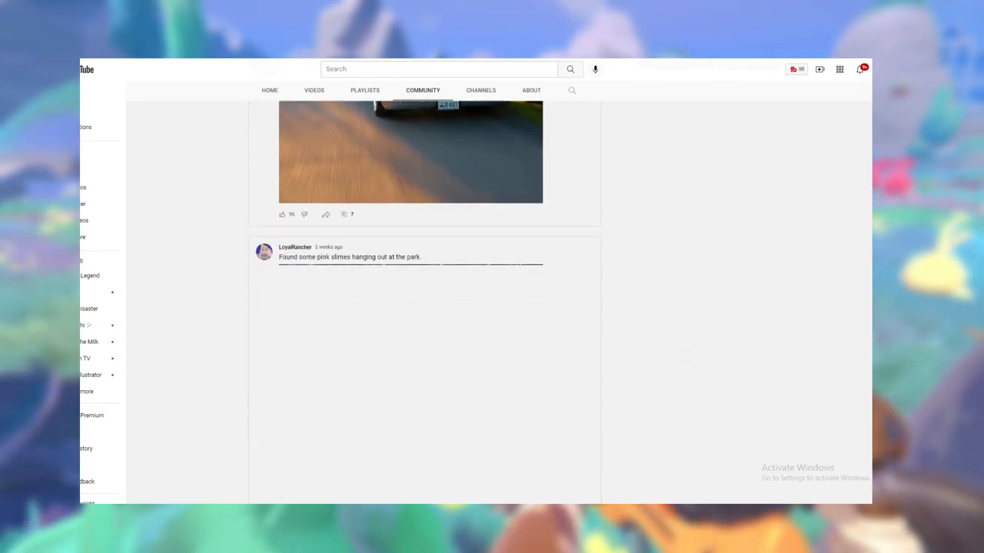
pyautogui.scroll(-3)
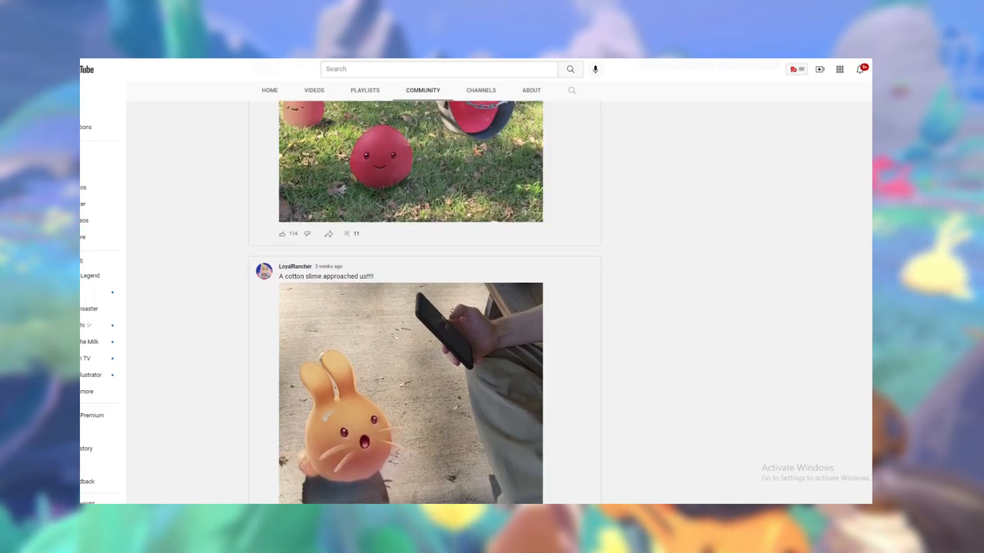
pyautogui.scroll(-3)
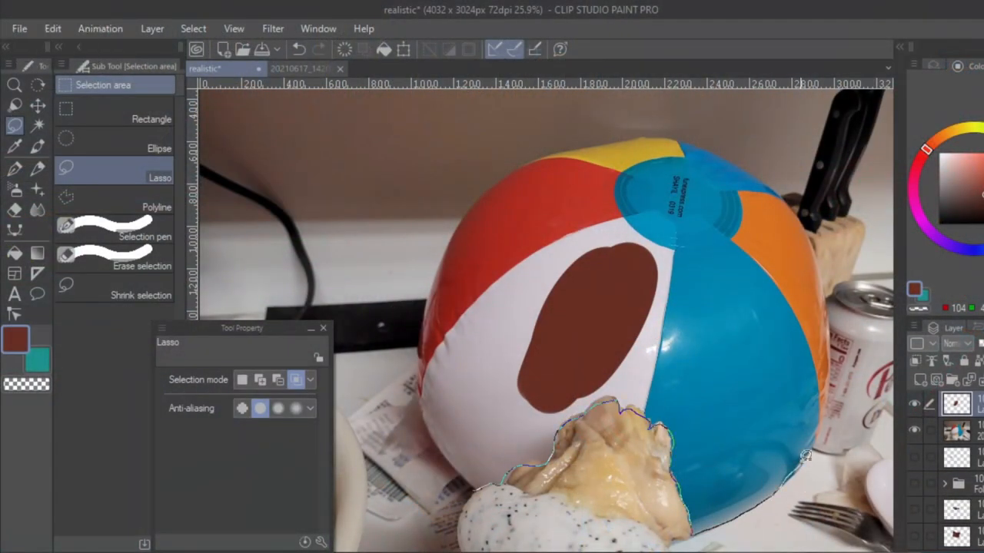
pyautogui.press('ctrl+t')
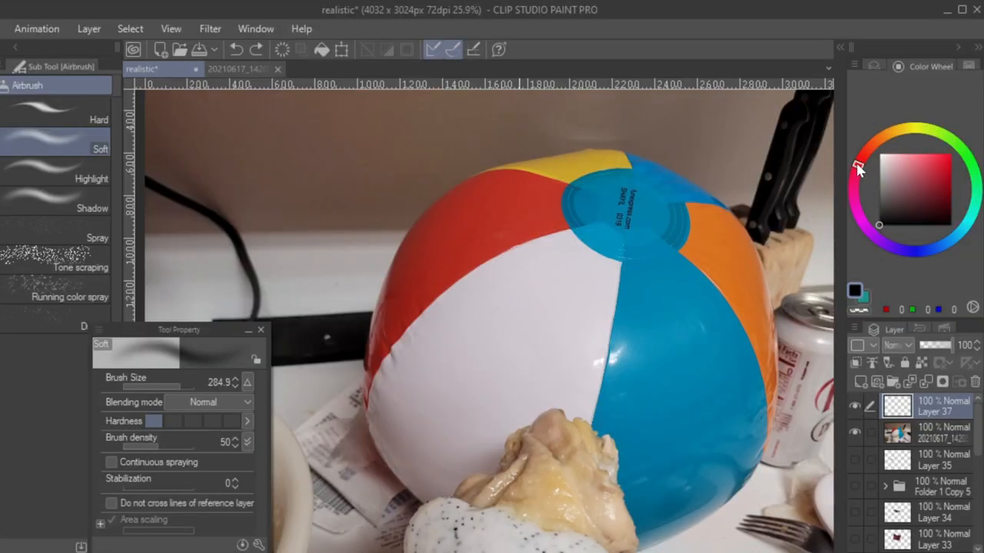
pyautogui.moveTo(857, 173)
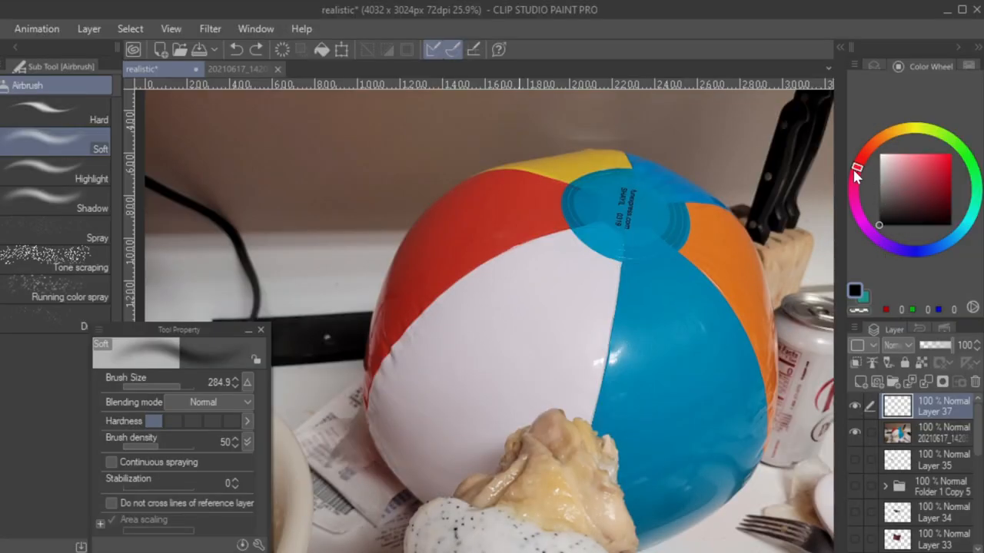
# Pick a dark brown on the color wheel for the blob
pyautogui.click(928, 190)
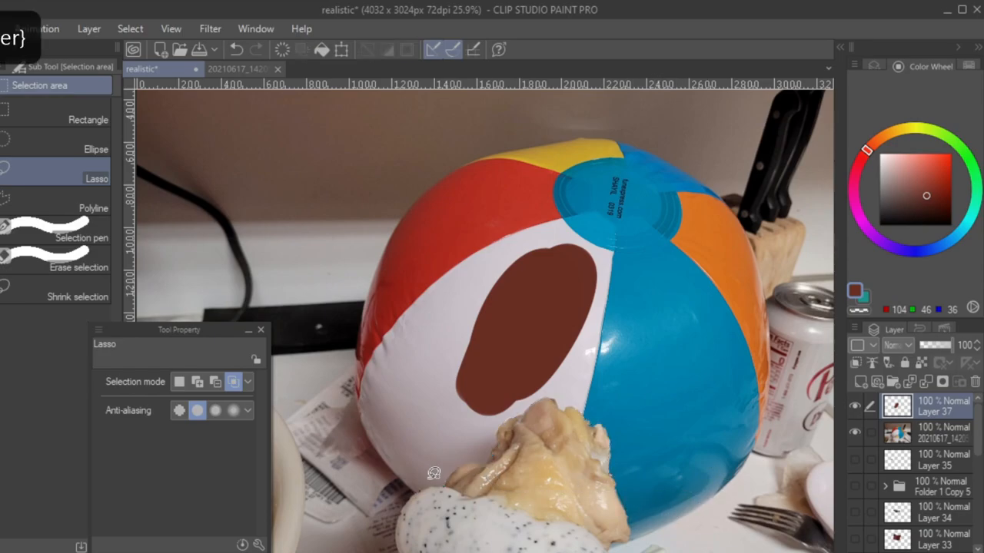
# Lasso-trace the ball's lower edge and outline around the food
pyautogui.moveTo(434, 473); pyautogui.dragTo(498, 436)
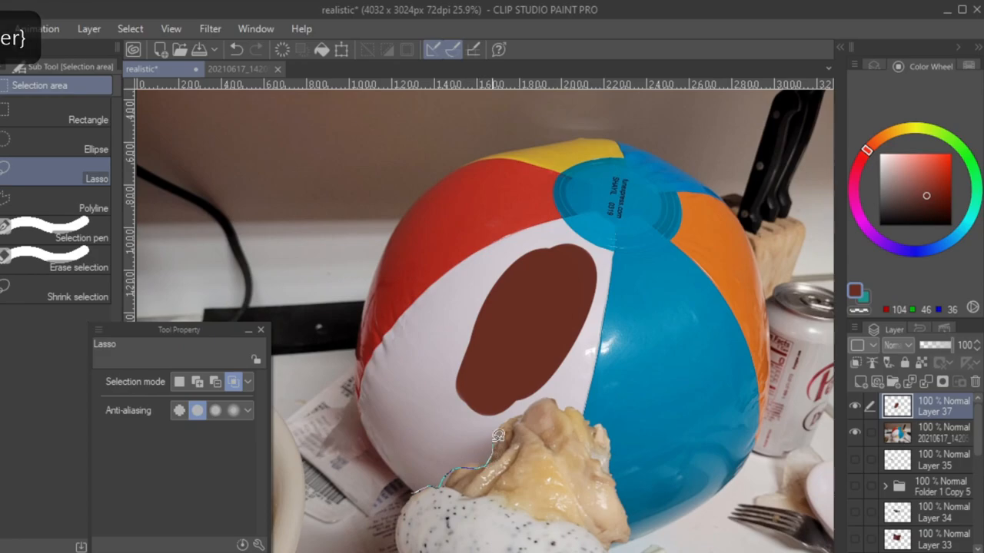
pyautogui.moveTo(498, 435); pyautogui.dragTo(580, 410)
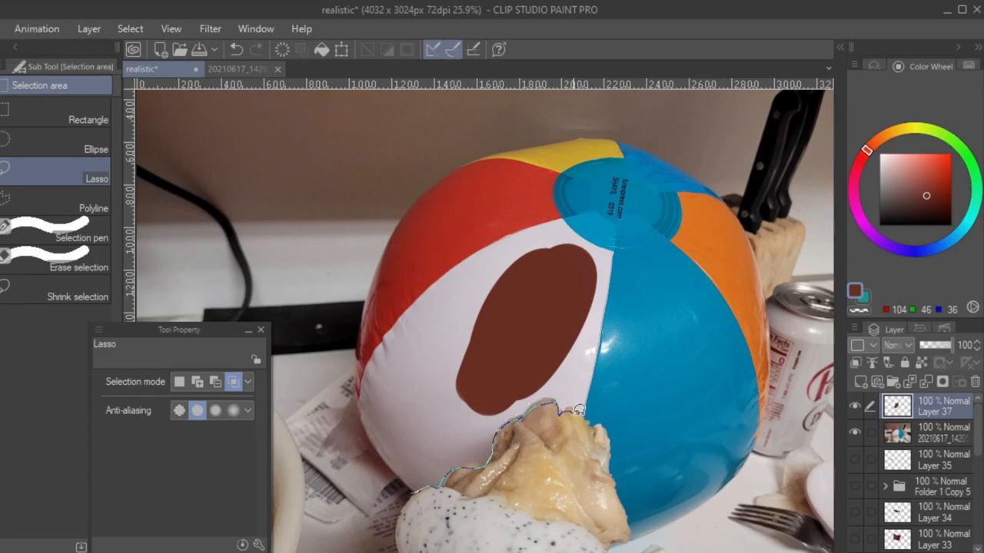
pyautogui.moveTo(580, 410); pyautogui.dragTo(619, 478)
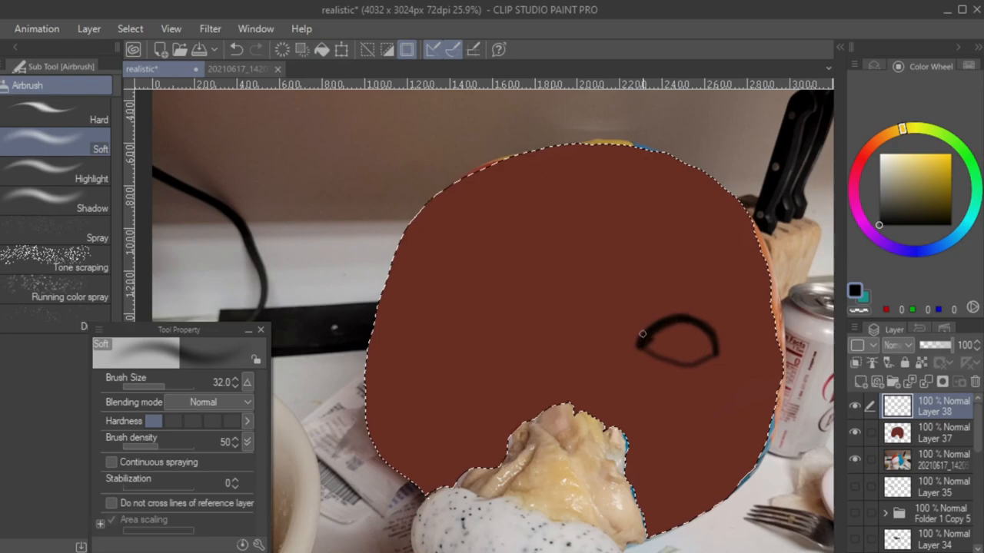
# Draw the right and left diamond-shaped eye outlines on the brown ball
pyautogui.moveTo(503, 308); pyautogui.dragTo(553, 331)
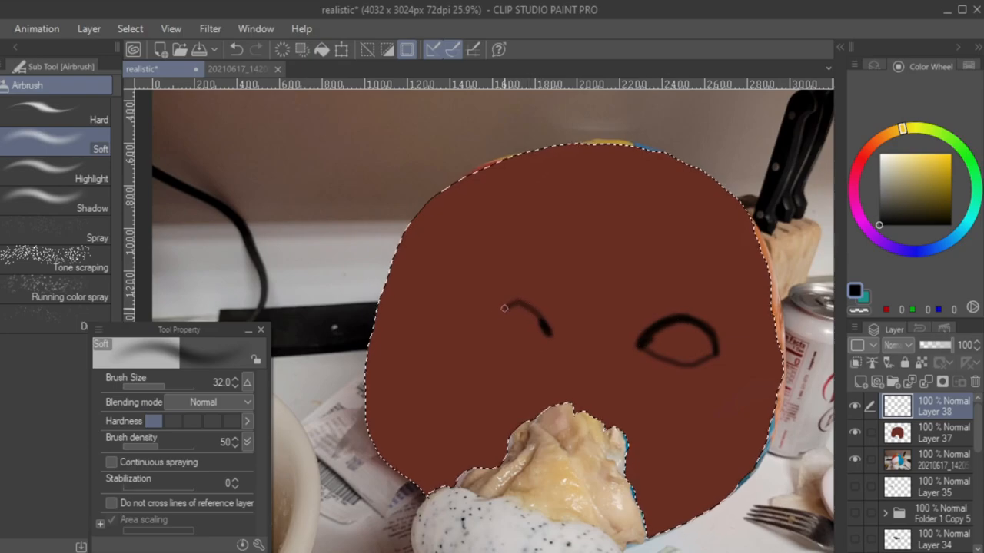
pyautogui.moveTo(523, 315); pyautogui.dragTo(485, 328)
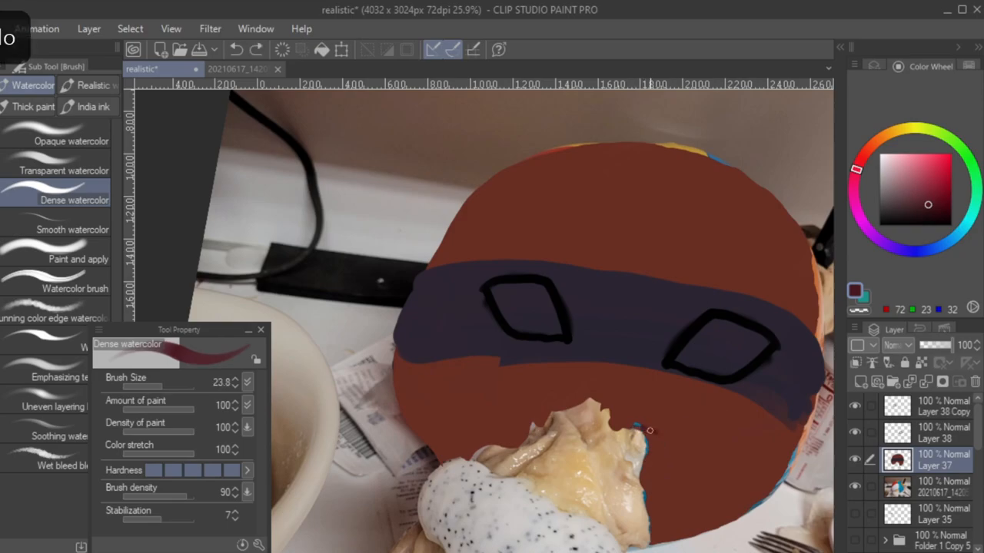
# Choose dark navy and outline the left cat ear with it
pyautogui.click(649, 436)
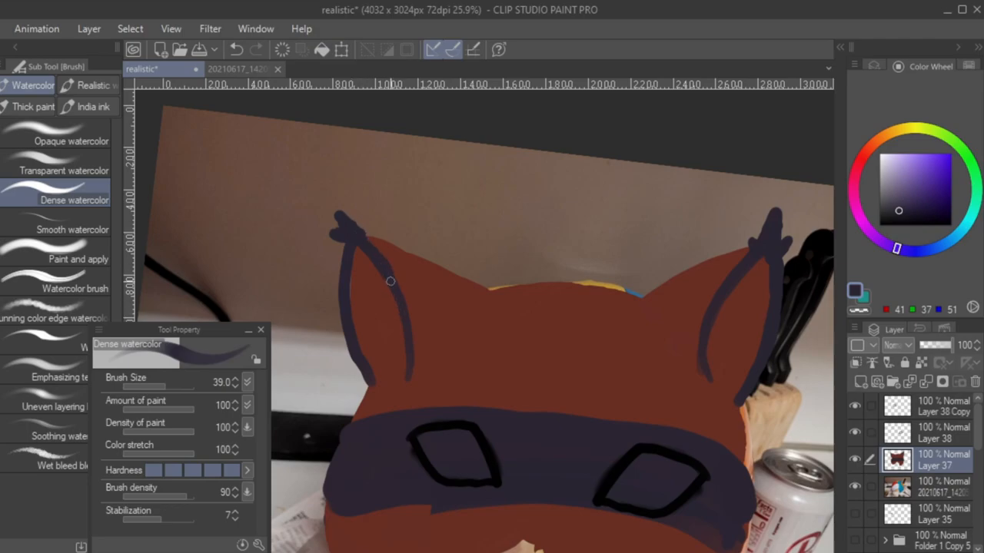
pyautogui.moveTo(390, 280); pyautogui.dragTo(403, 395)
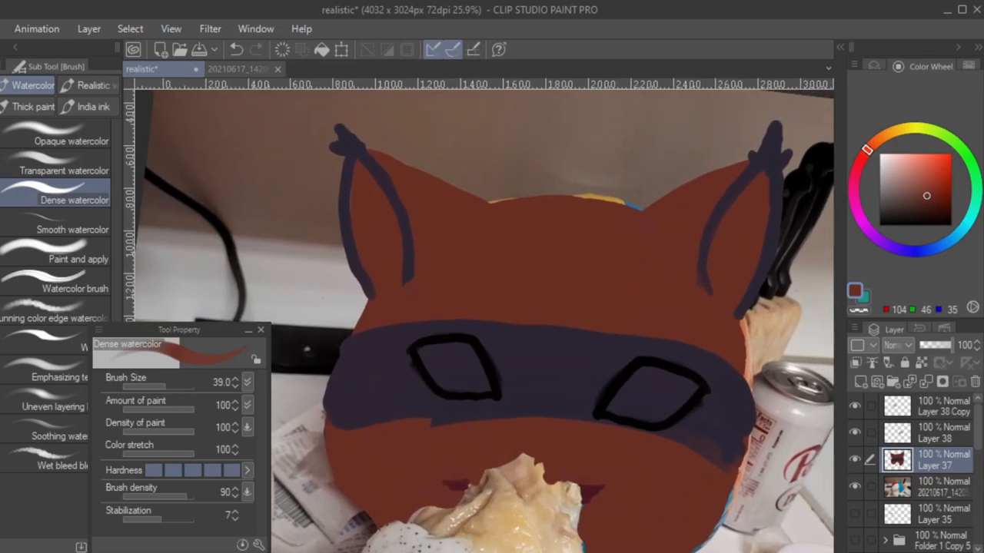
# On the eye-outline layer, paint the right eye's iris yellow and blend its colours
pyautogui.click(926, 433)
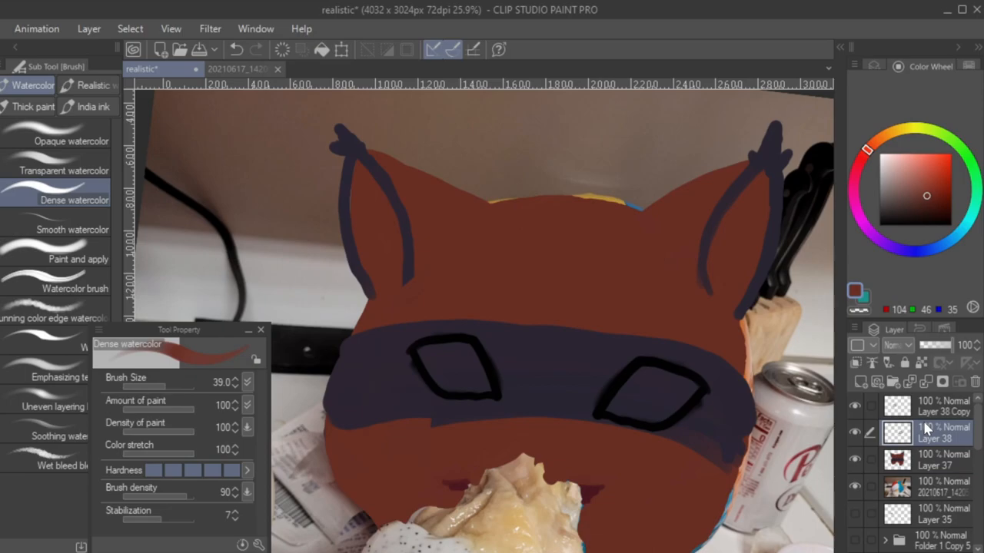
pyautogui.click(926, 192)
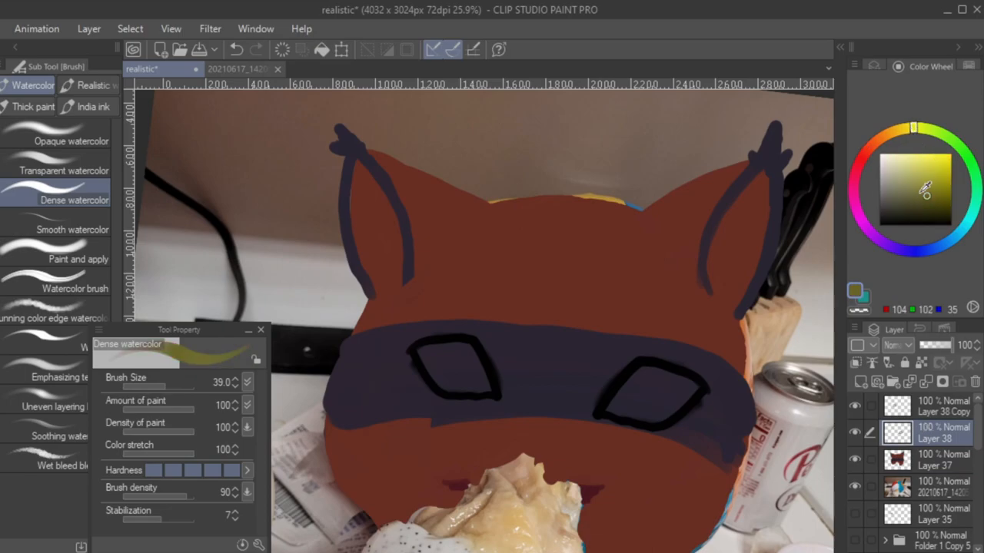
pyautogui.click(926, 188)
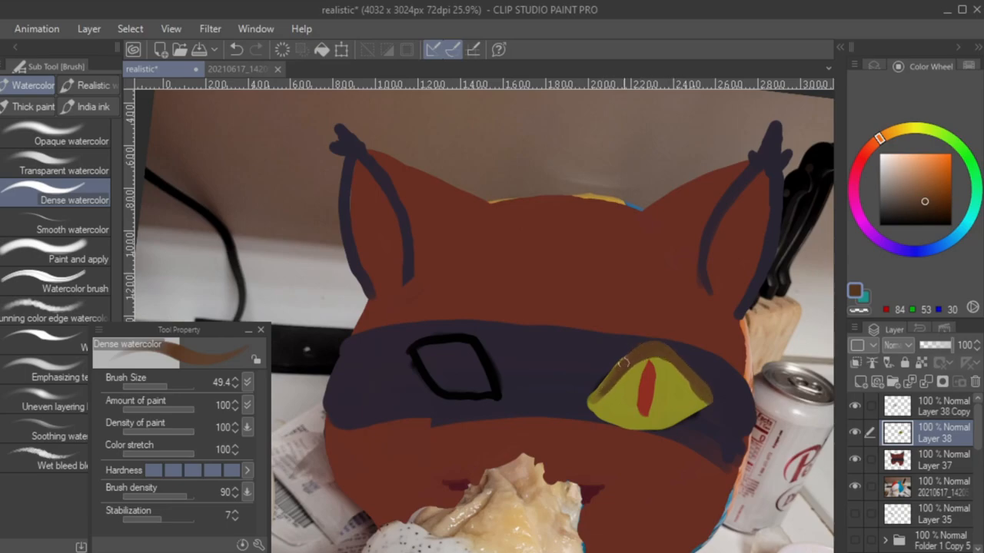
pyautogui.moveTo(623, 366); pyautogui.dragTo(692, 388)
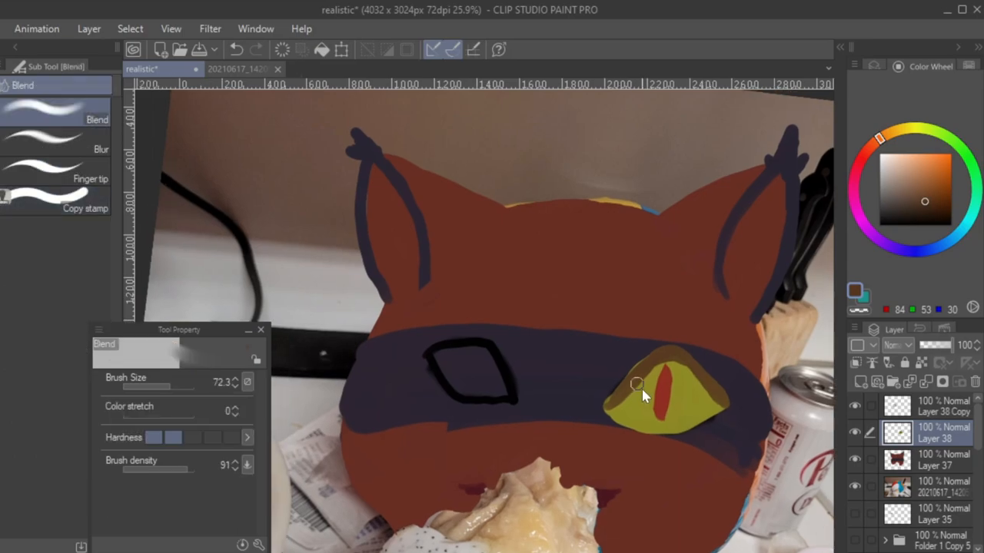
pyautogui.moveTo(637, 388); pyautogui.dragTo(663, 360)
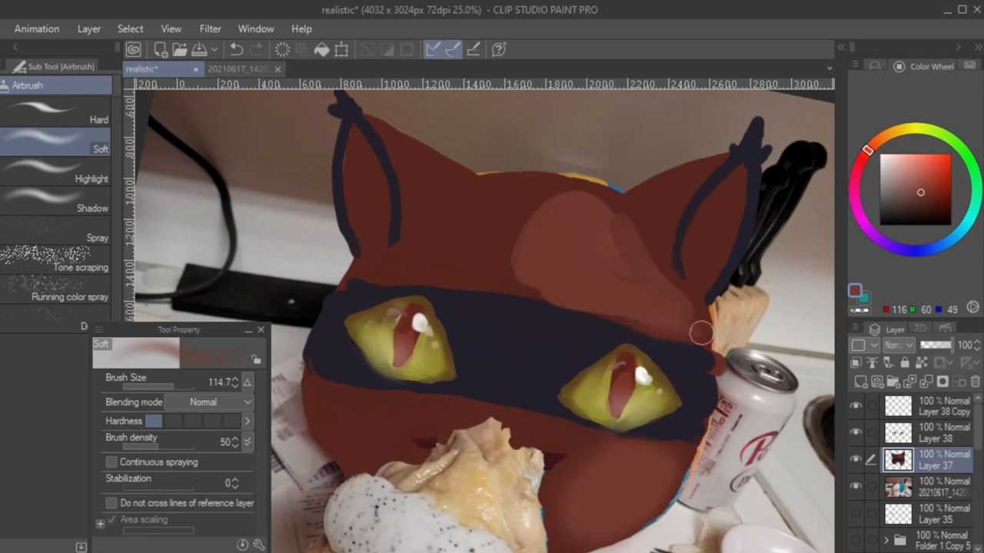
# Airbrush soft shading across the slime's face and switch to the soft airbrush
pyautogui.moveTo(700, 334); pyautogui.dragTo(530, 285)
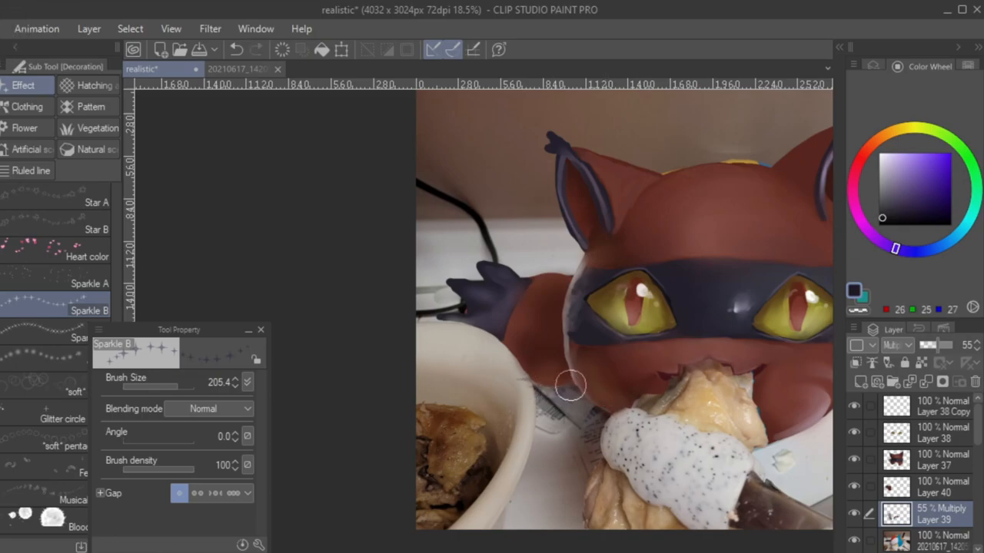
pyautogui.moveTo(938, 356)
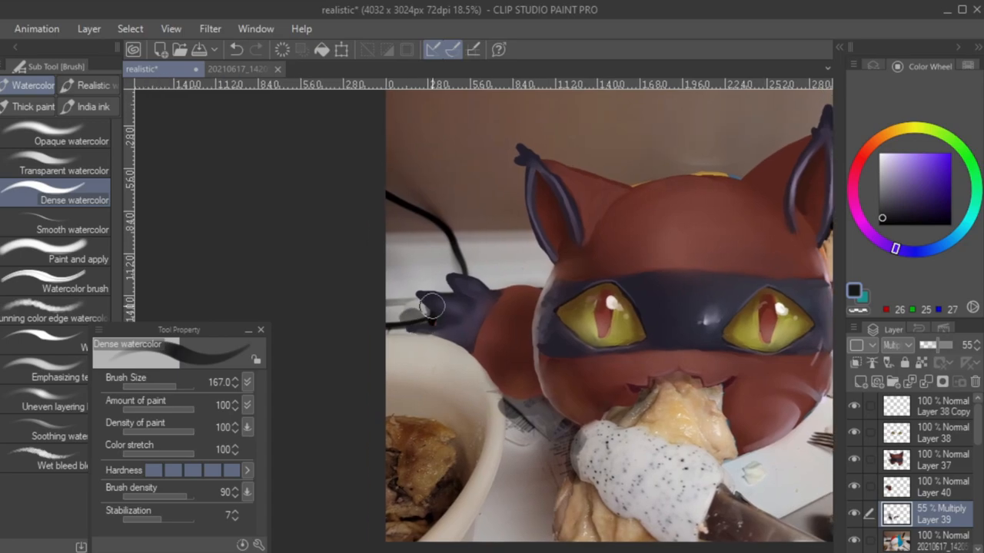
pyautogui.click(89, 86)
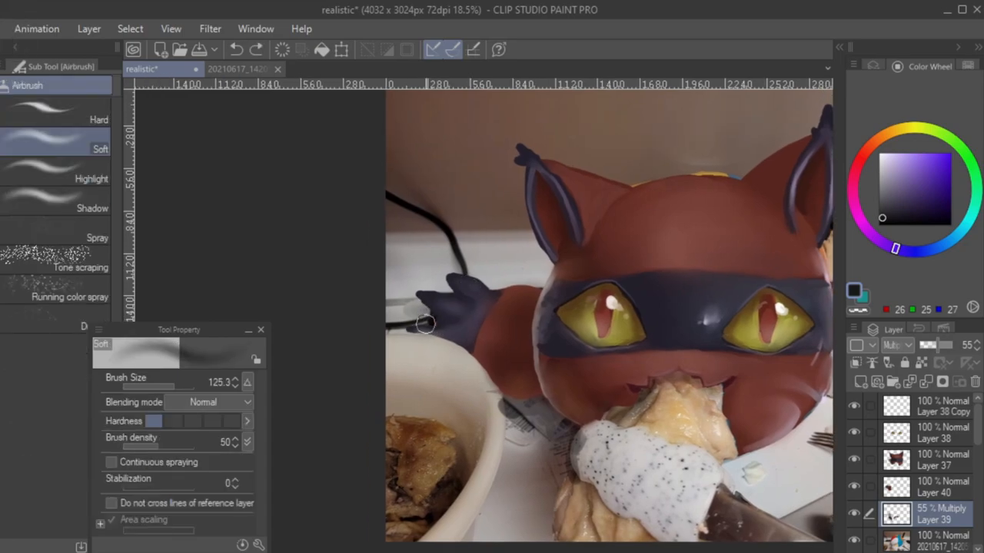